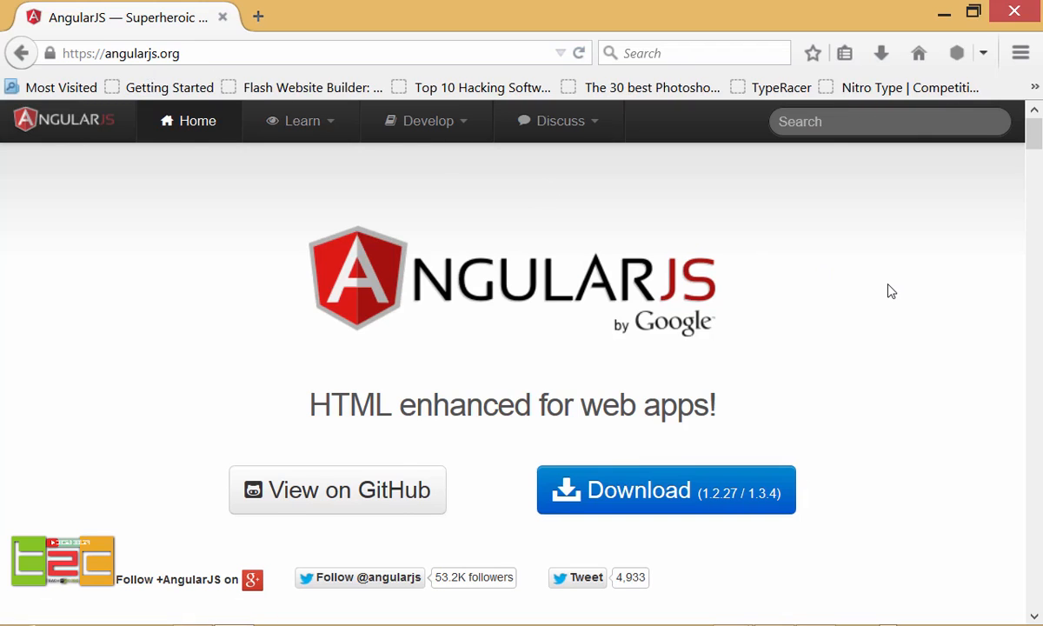
- Look over the AngularJS download options, close them and minimise the website window
click(664, 490)
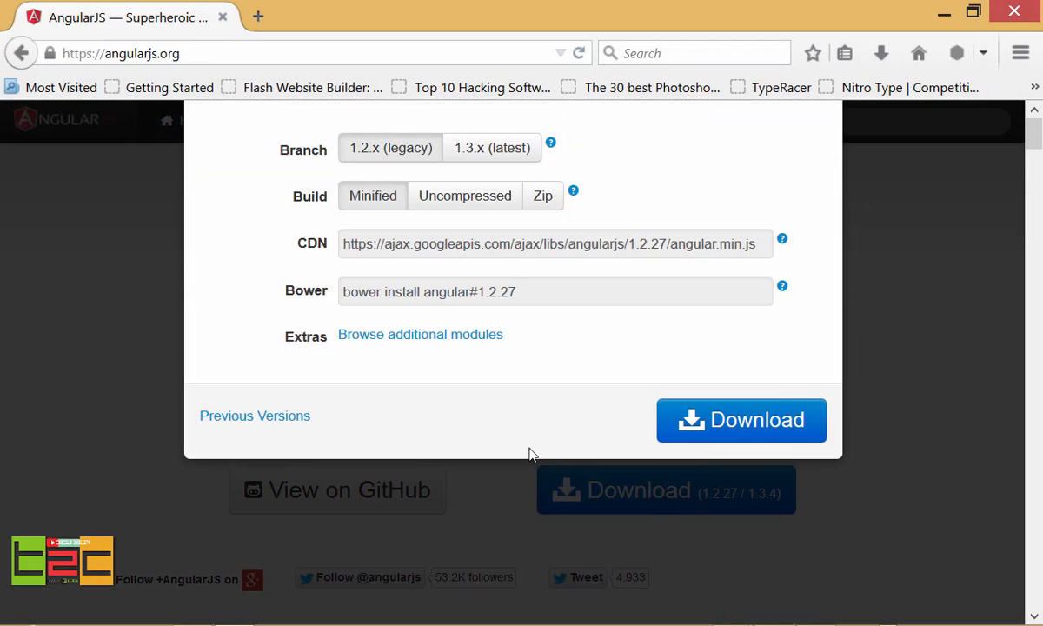
mouse_move(328, 186)
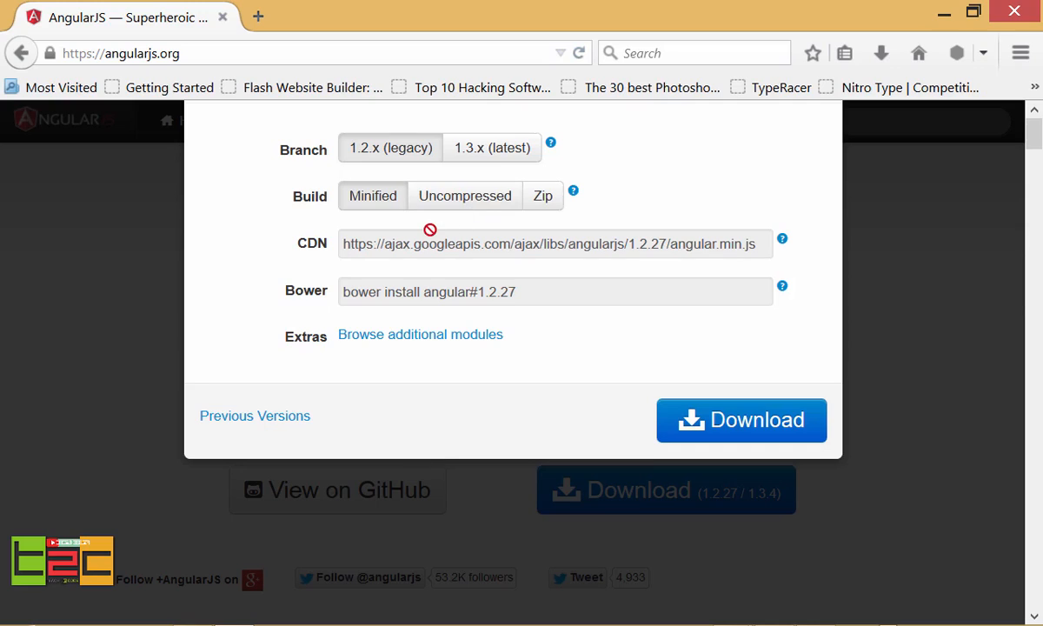
mouse_move(420, 268)
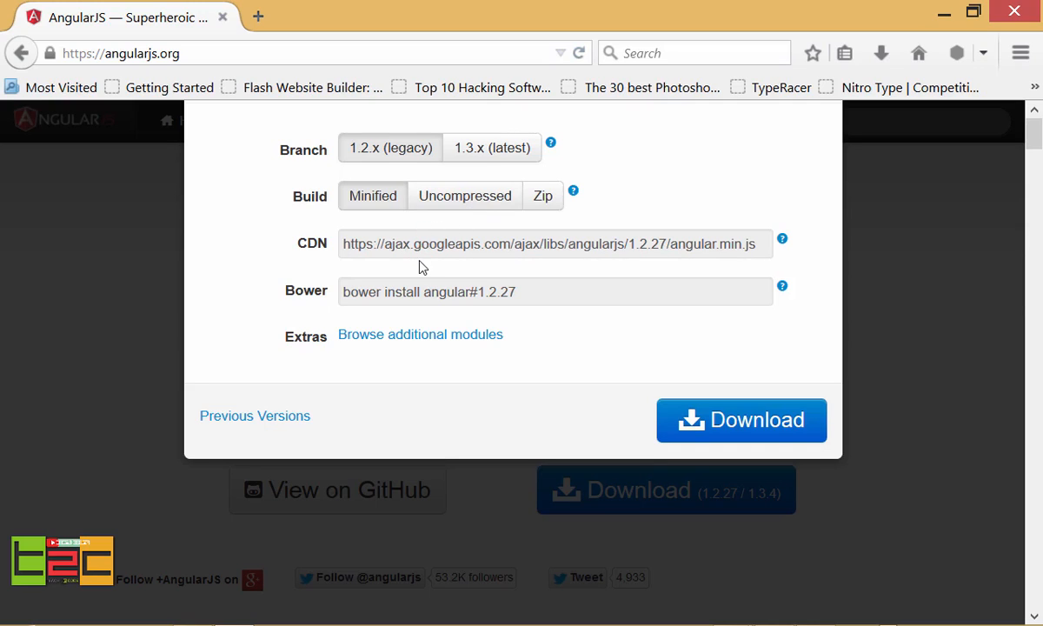
mouse_move(450, 268)
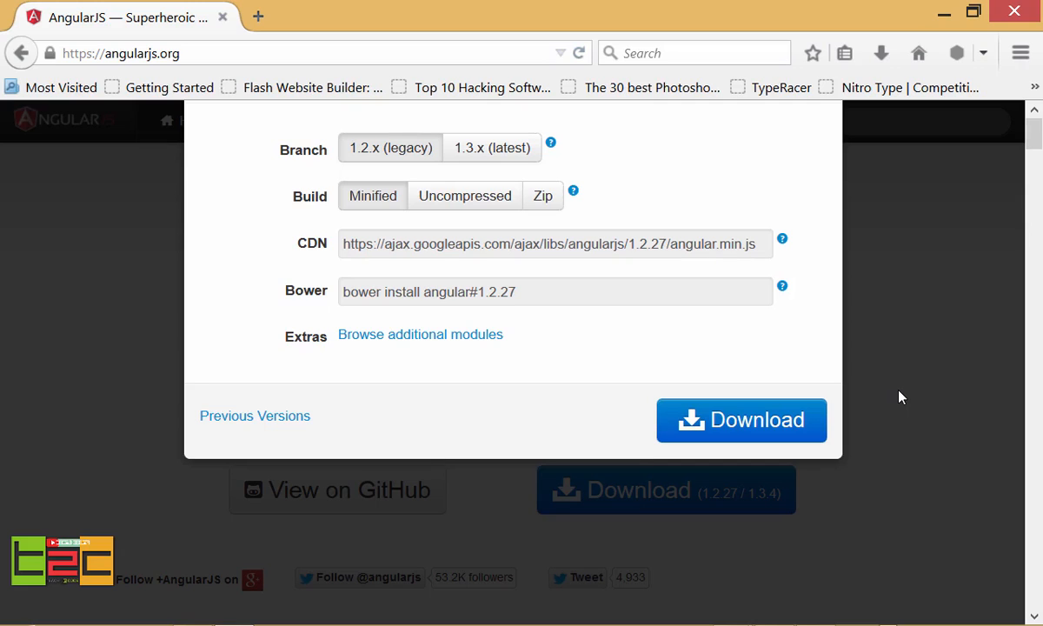
click(900, 396)
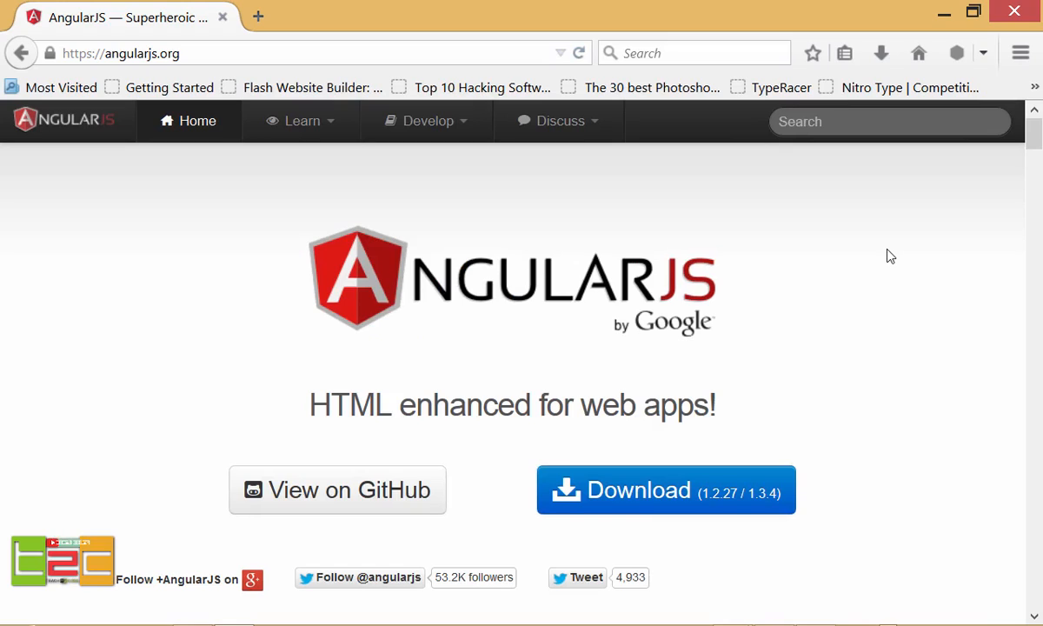
mouse_move(944, 11)
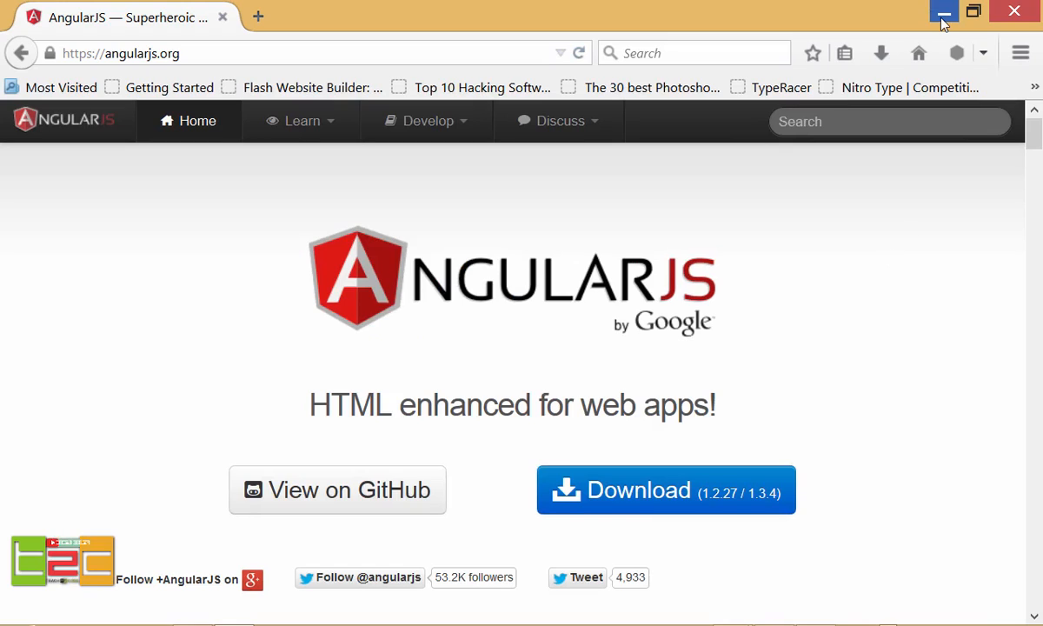
mouse_move(942, 10)
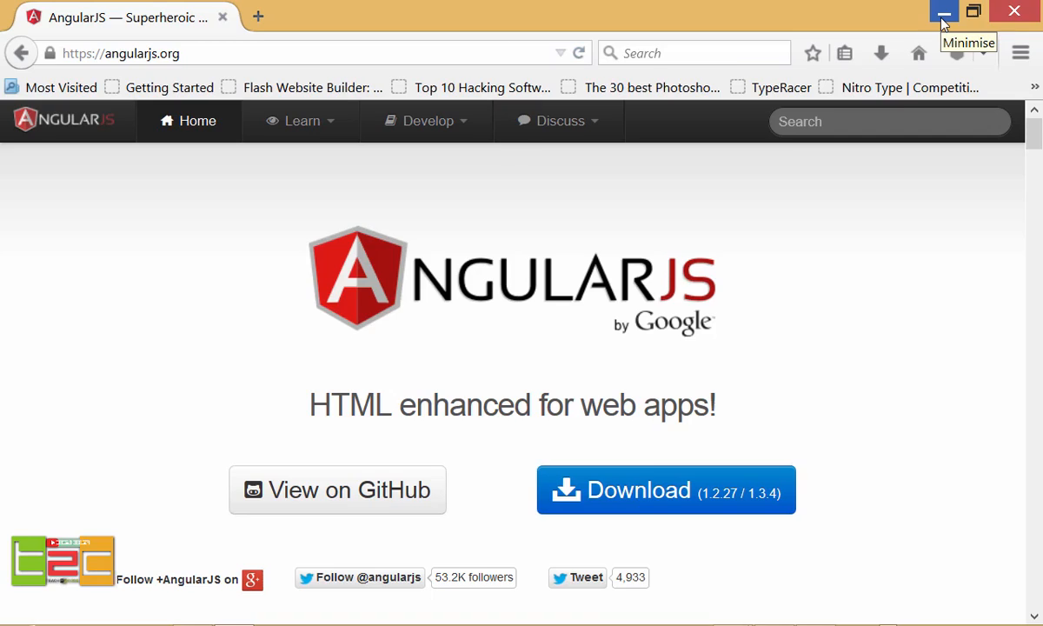
click(942, 10)
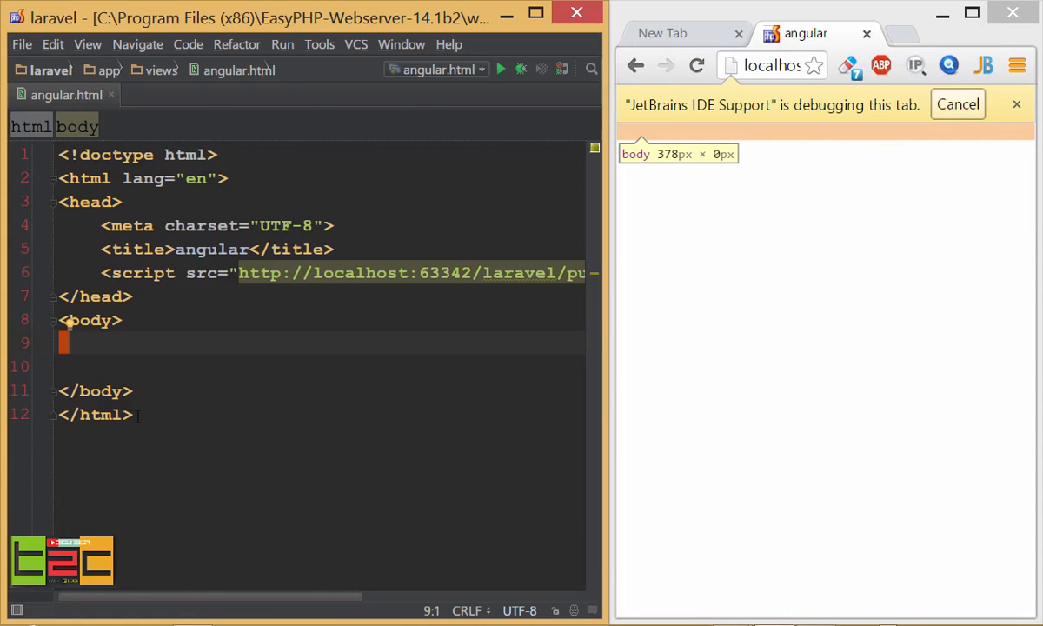
mouse_move(900, 509)
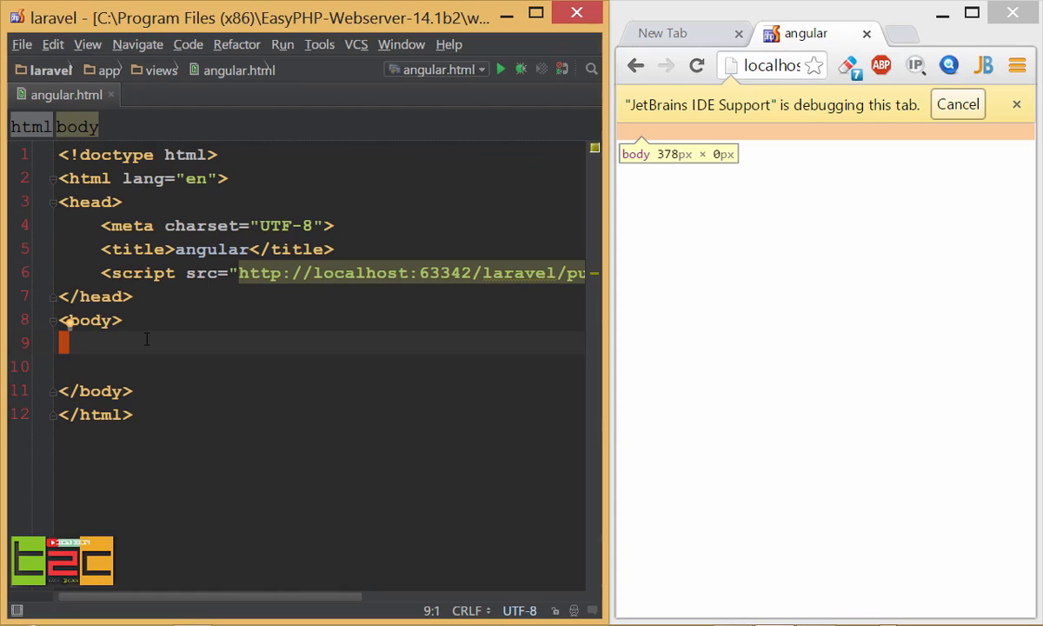
mouse_move(813, 328)
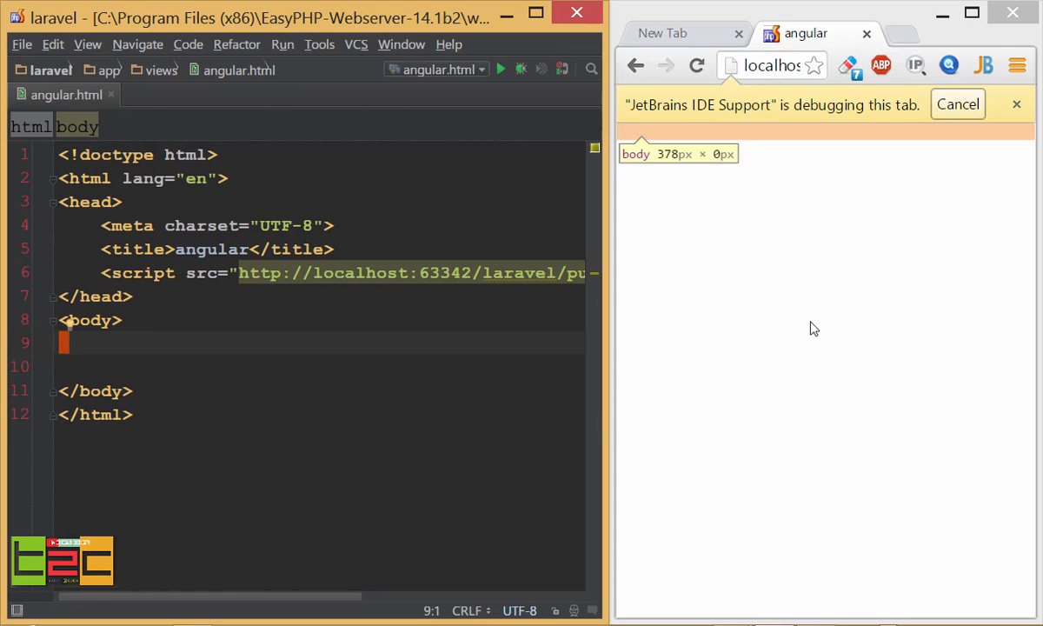
mouse_move(803, 330)
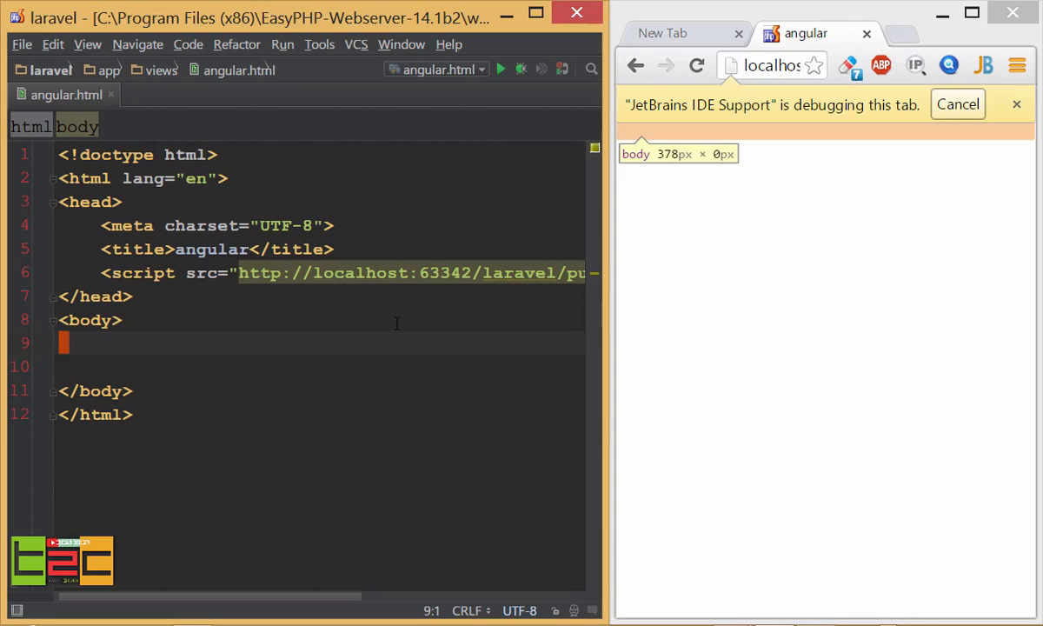
mouse_move(347, 273)
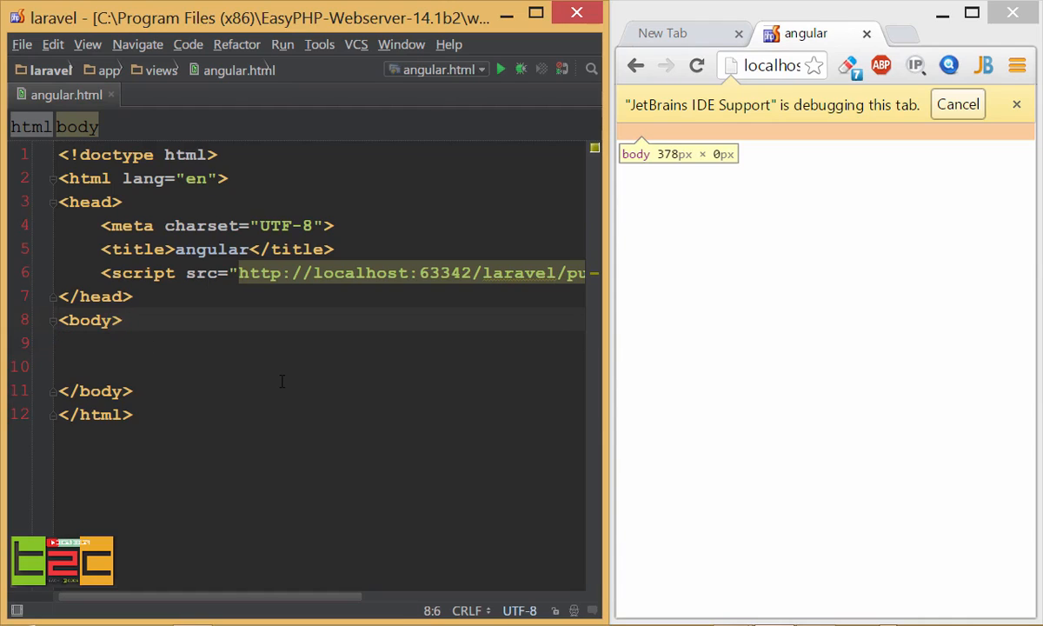
- Add ng-app="" to the body tag and start an empty line inside it
text(ng)
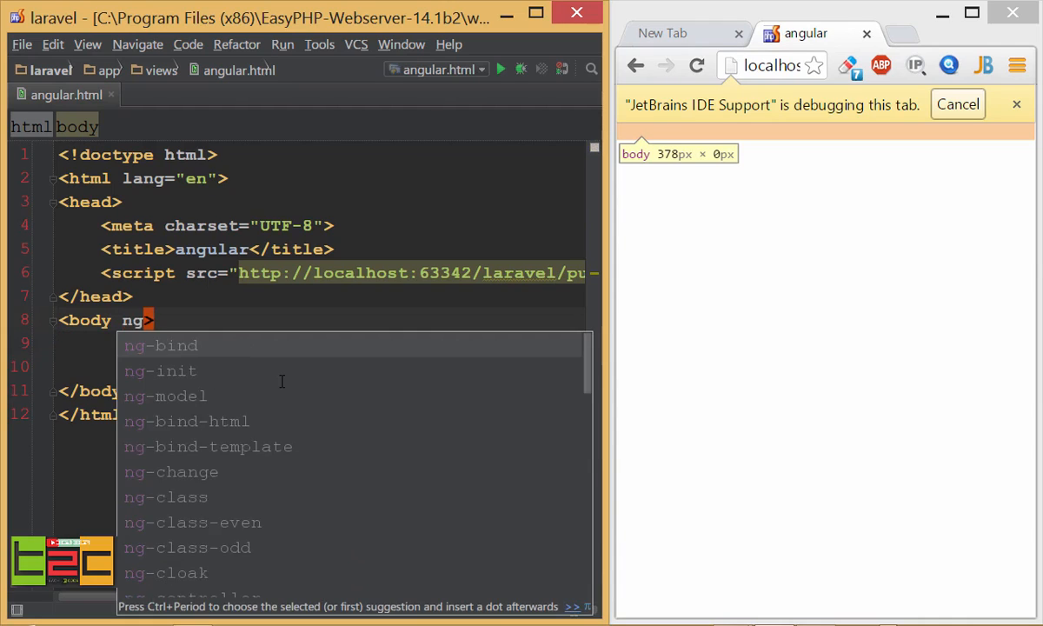
text(-app=")
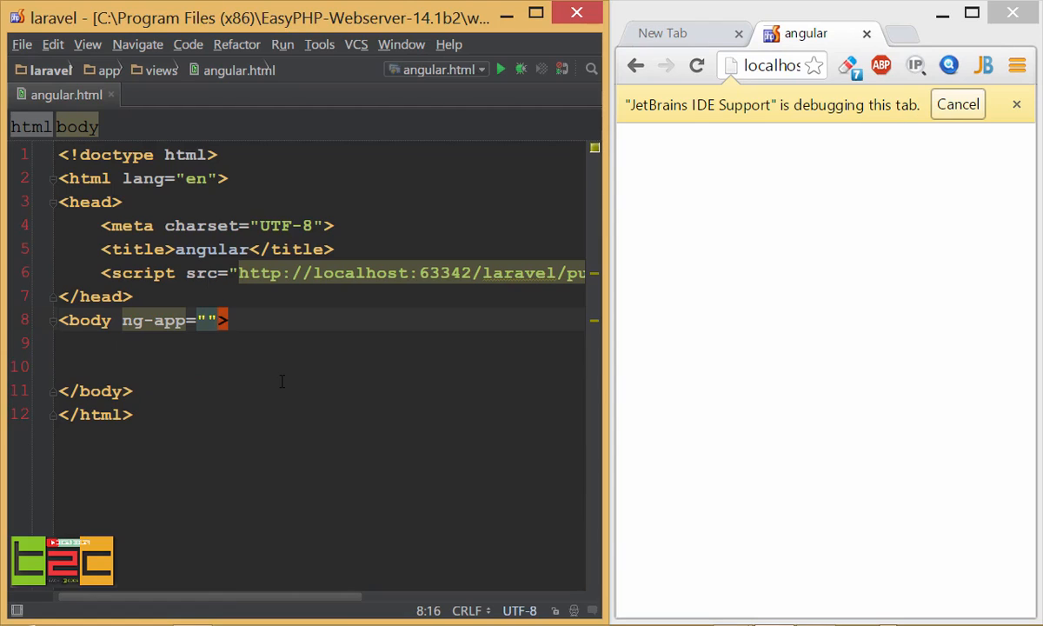
key(enter)
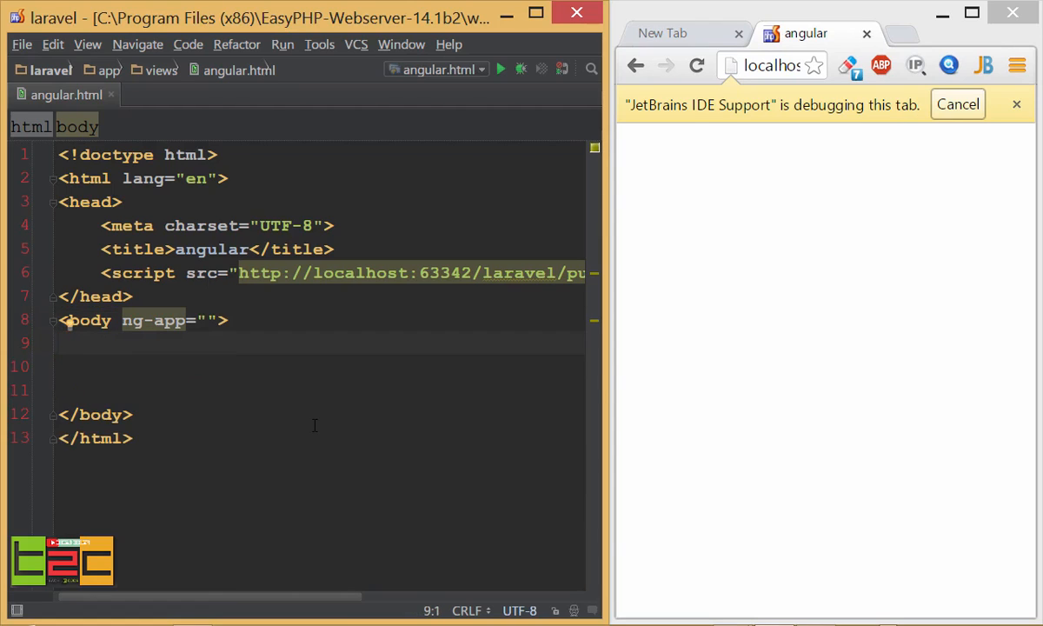
click(62, 340)
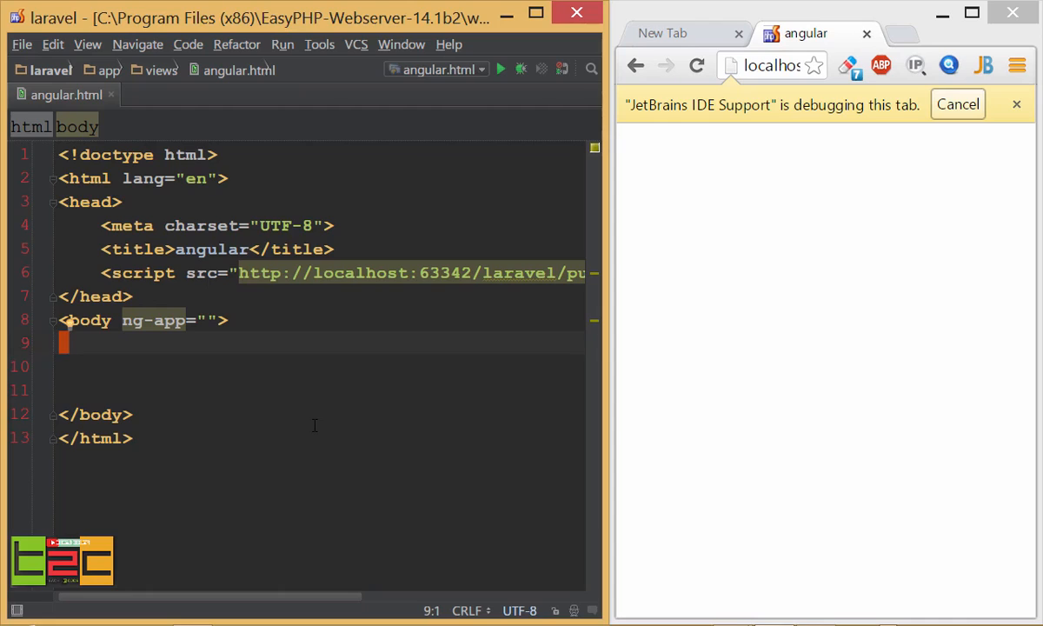
- Expand input:text into a text input and bind it with ng-model="name"
text(i)
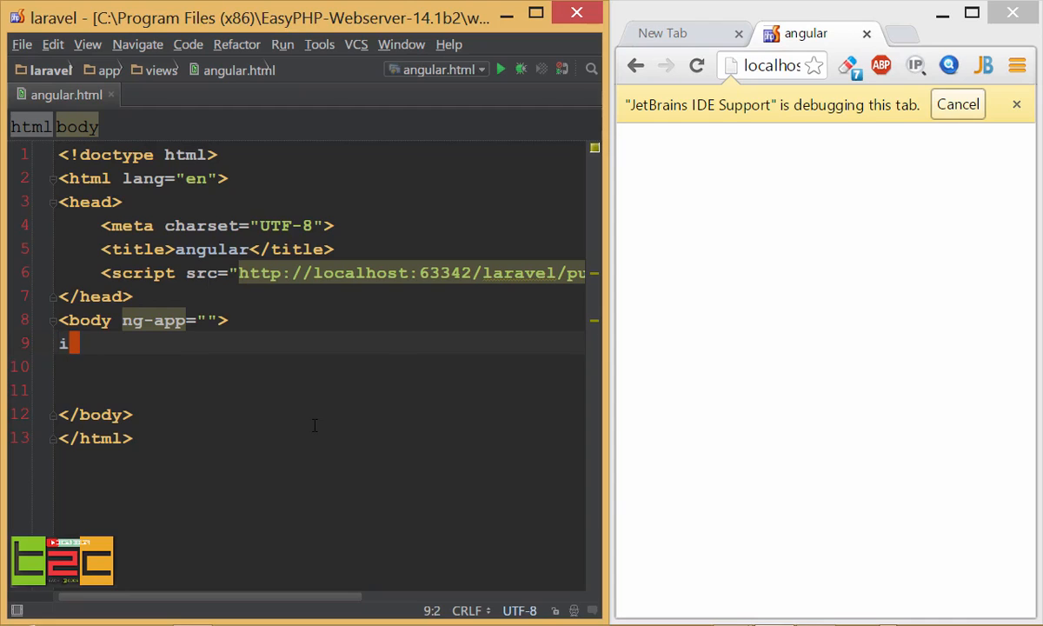
text(nput:te)
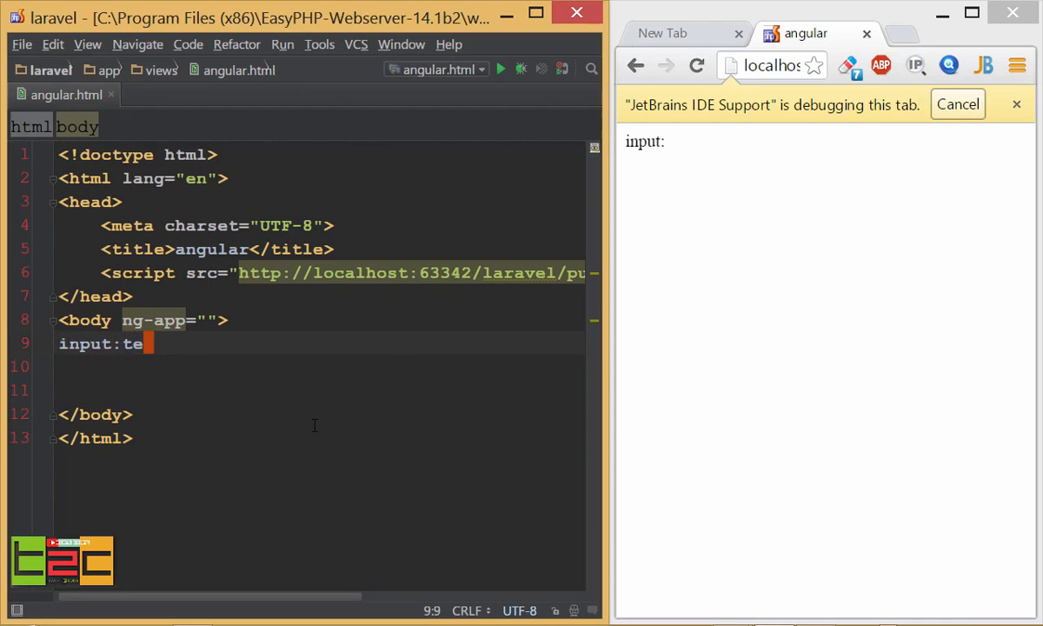
key(Tab)
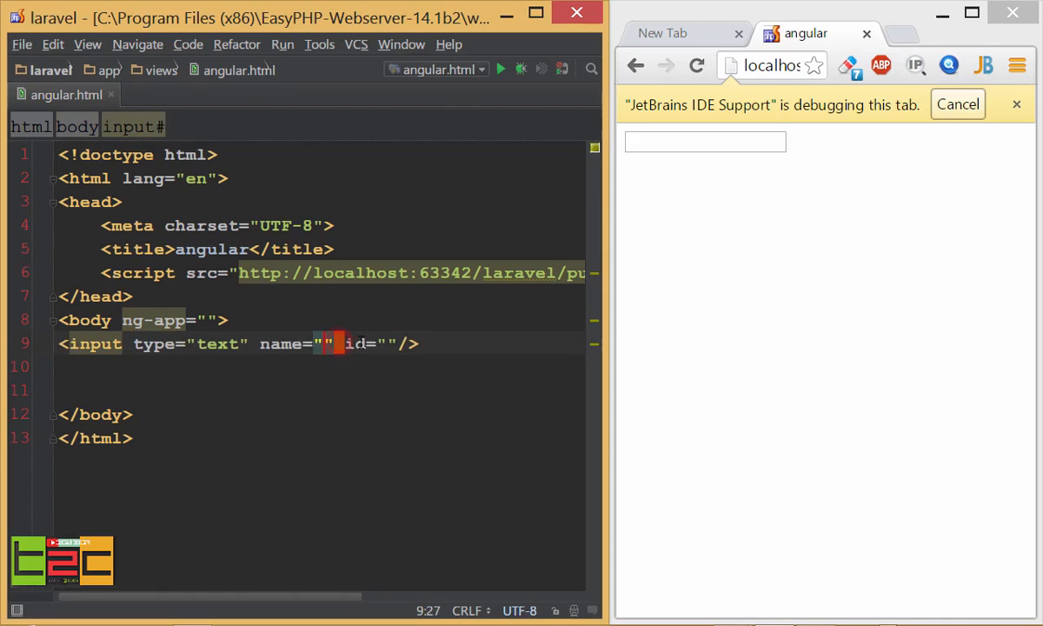
text(ng-)
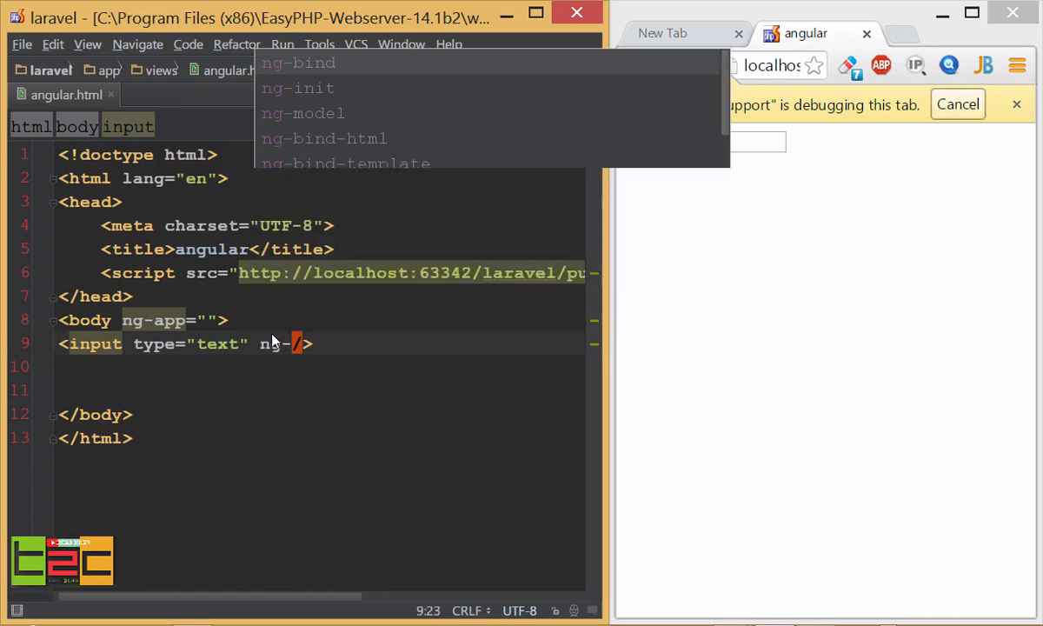
click(302, 113)
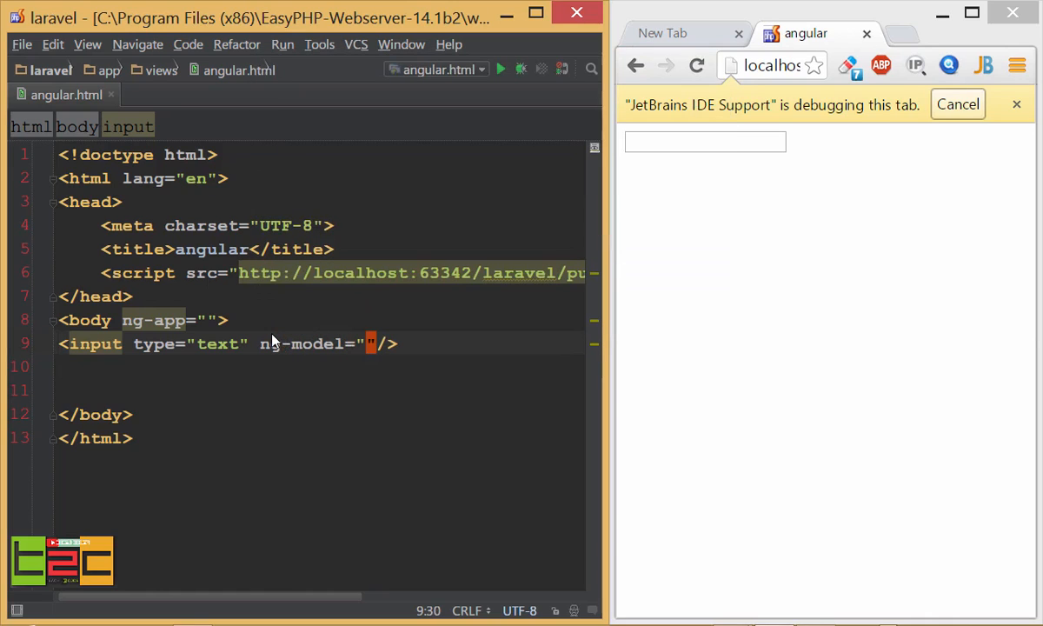
text(name)
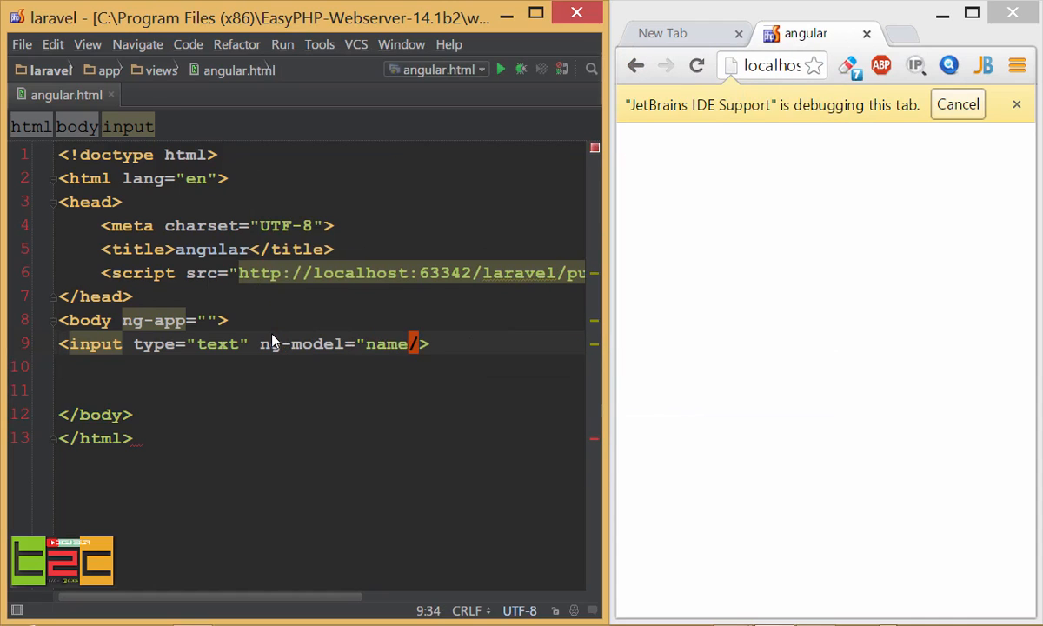
text(>)
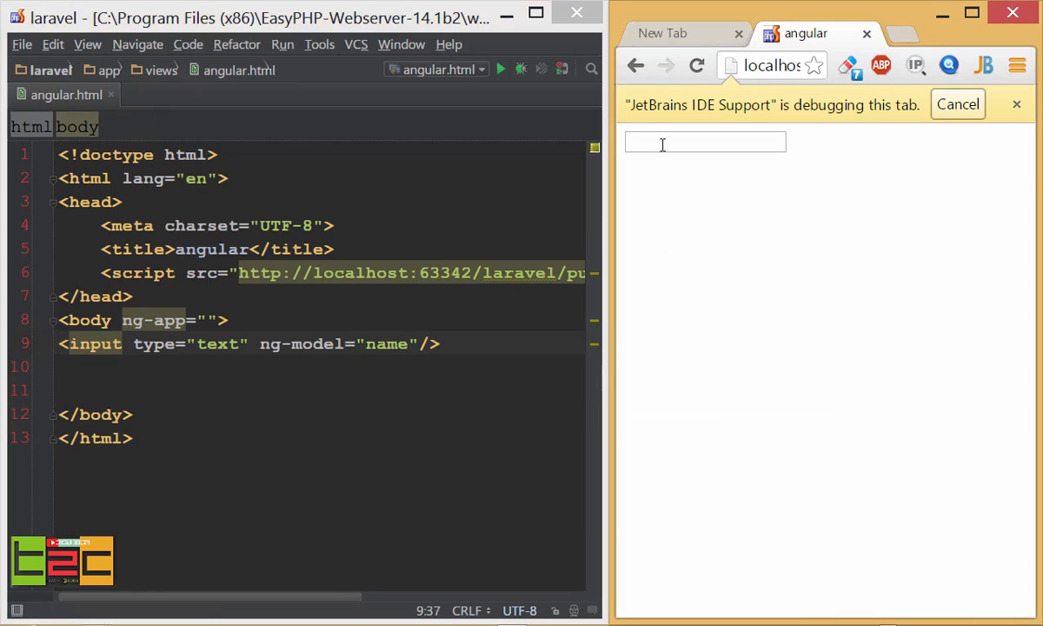
- Enter sample text sfdfdf in Chrome's new text box, then resume editing angular.html
text(sfdfdf)
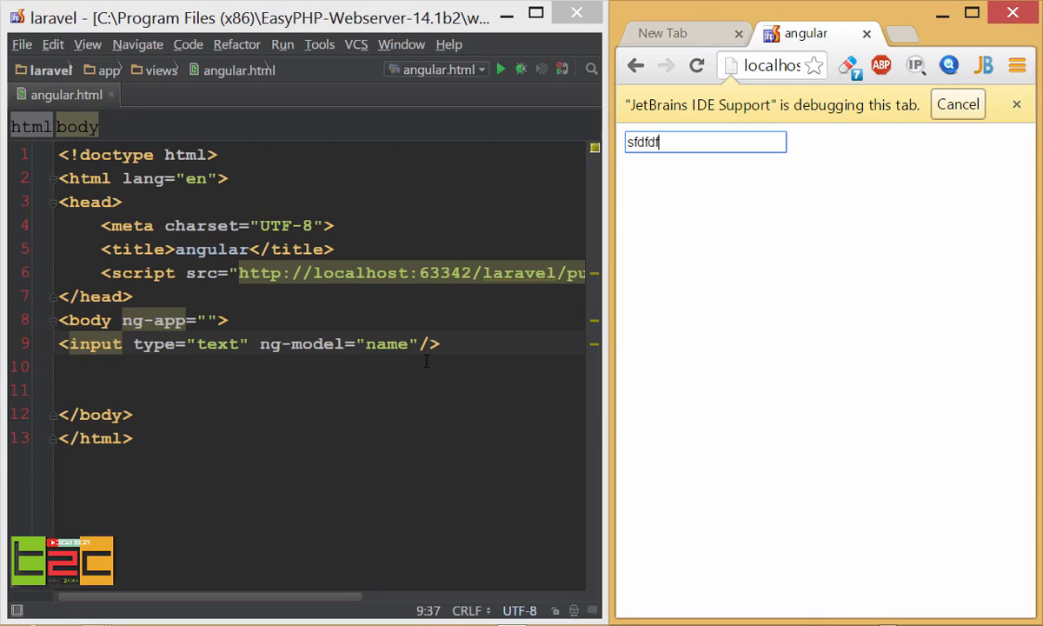
key(enter)
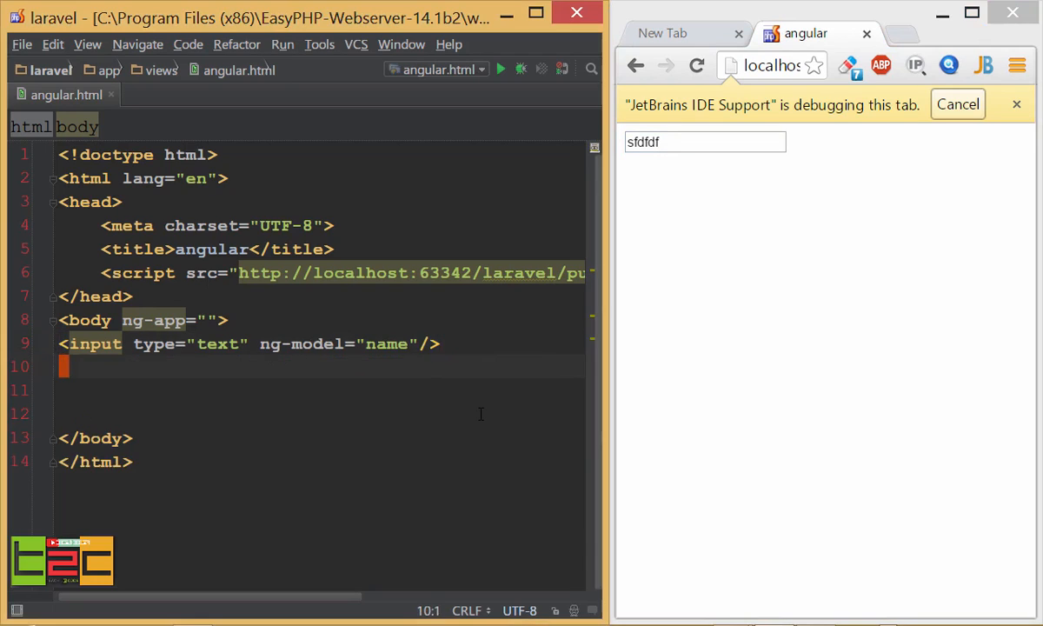
- Write <div ng-bind="name"></div> on line 11 using the ng-bind suggestion
text(<div)
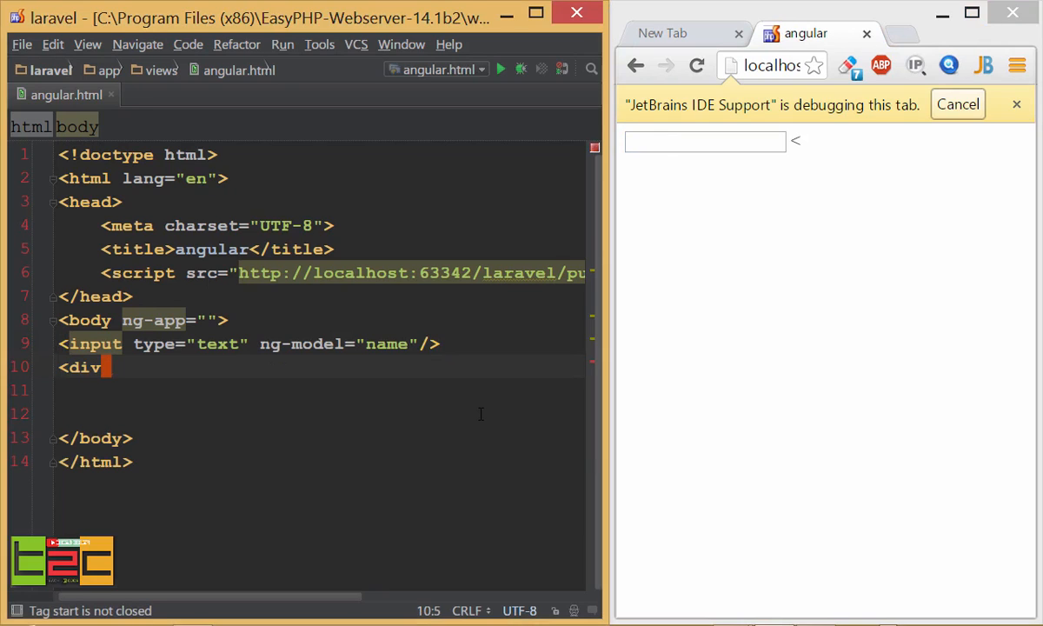
text(ng)
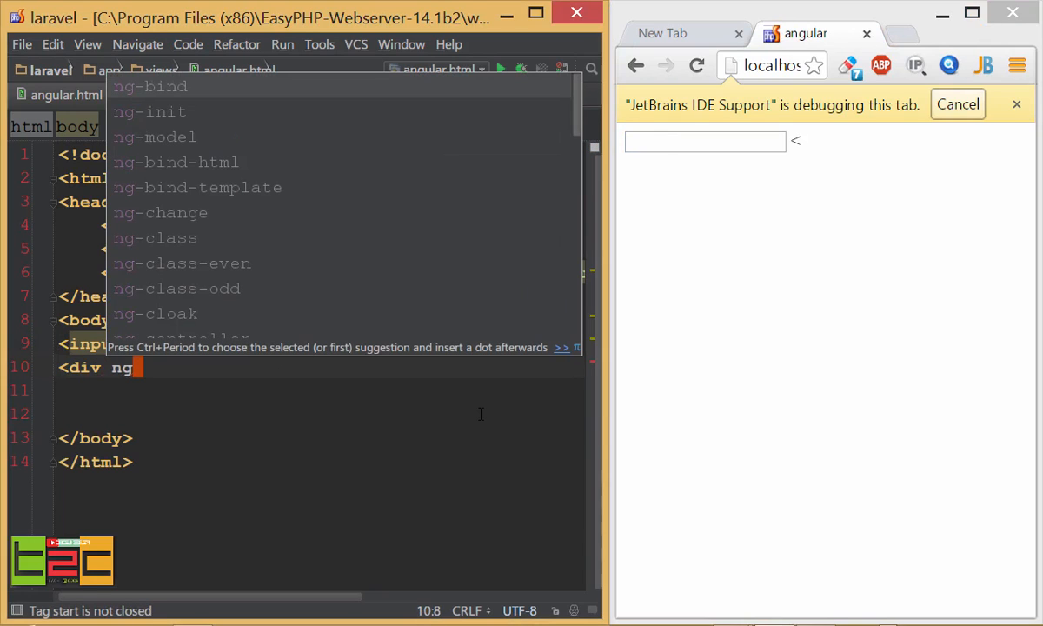
text(-bind=")
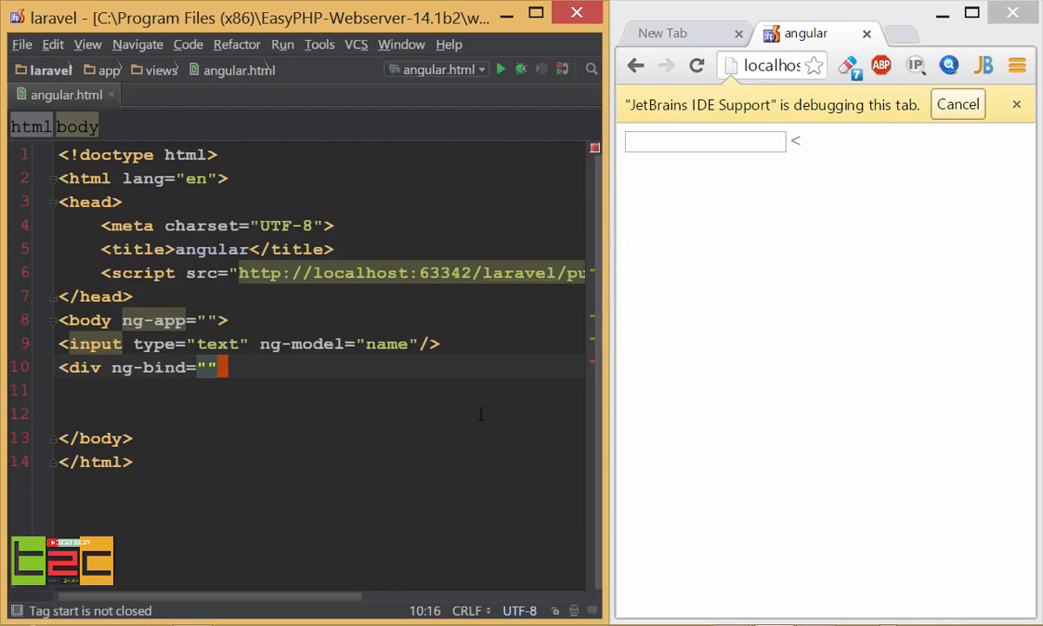
text(n)
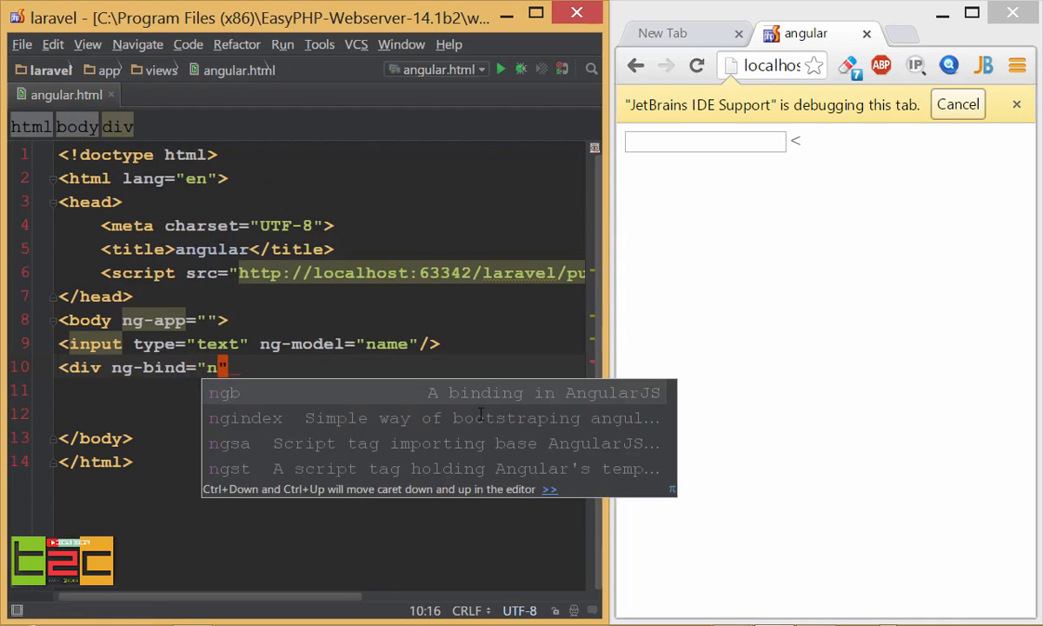
text(ame)
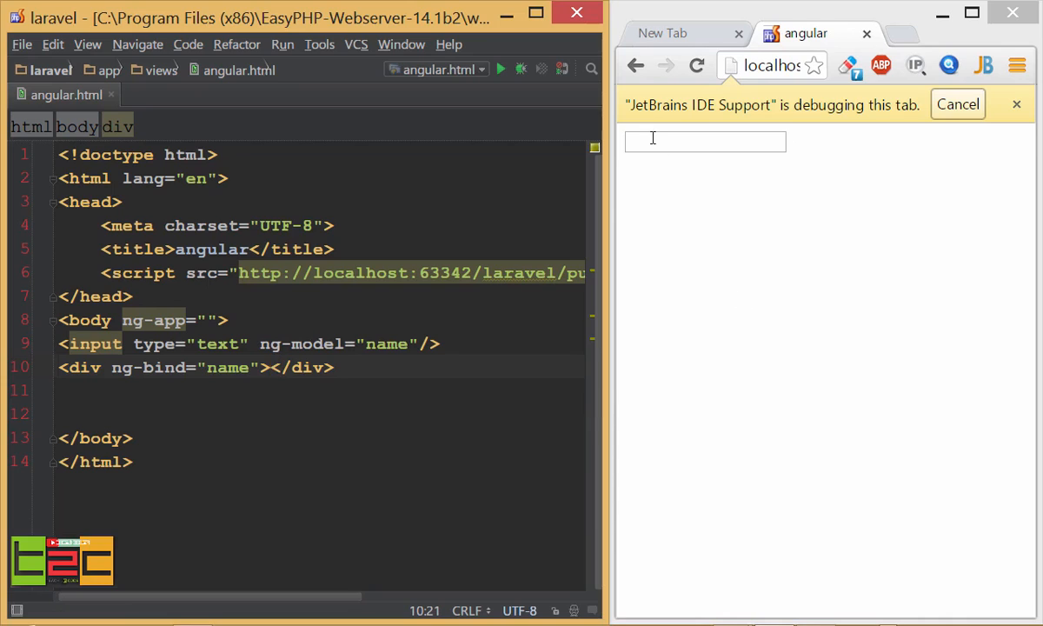
- Enter sdsdsd in Chrome's input and see it mirrored in the bound div
text(sdsdsd)
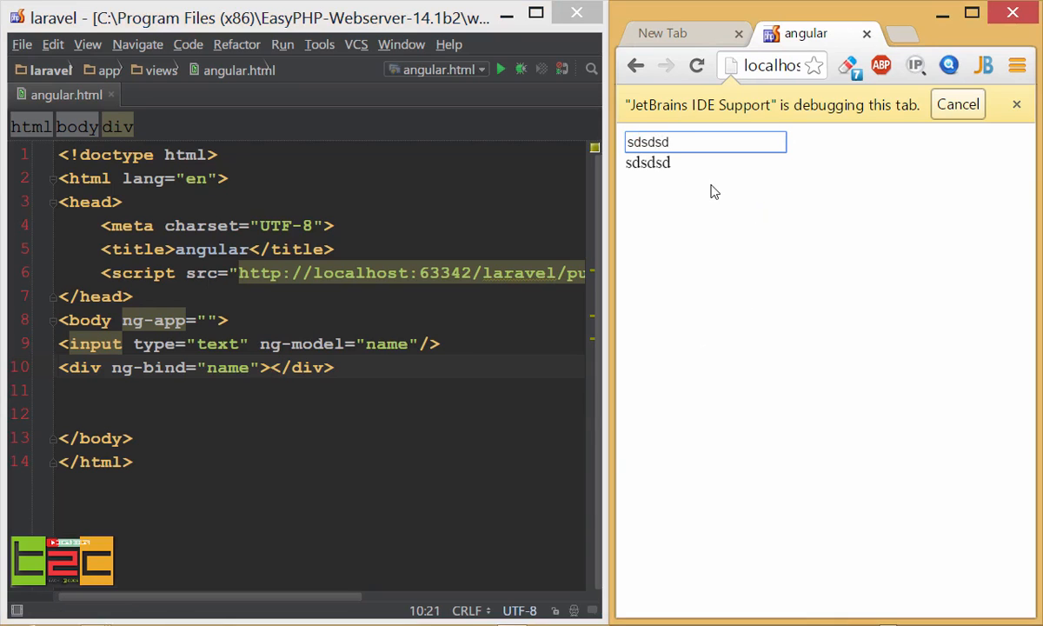
mouse_move(682, 189)
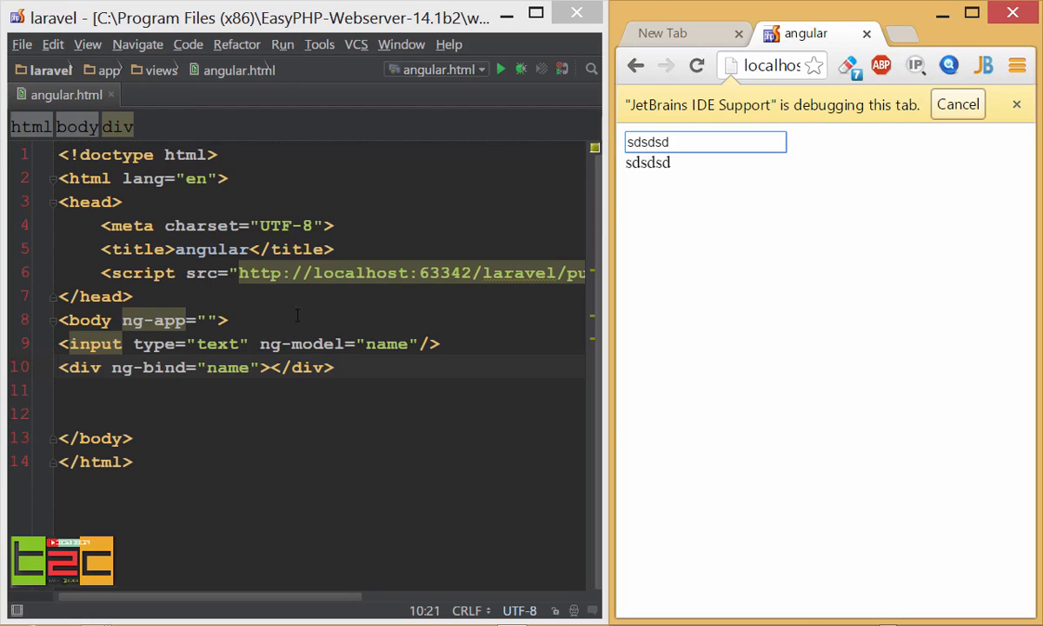
mouse_move(431, 299)
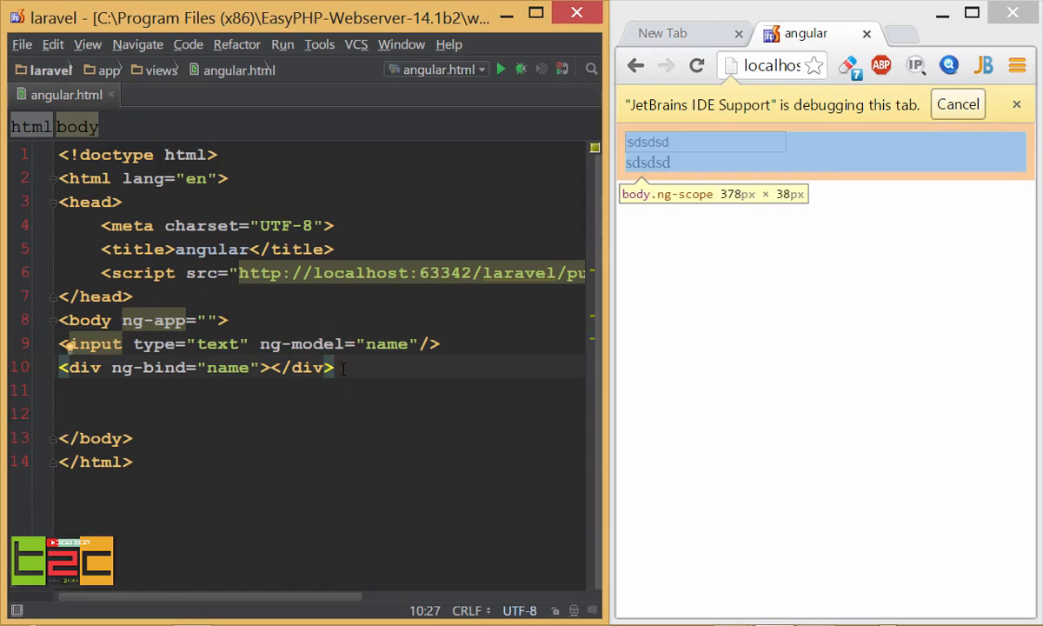
- Replace the ng-bind div line with a {{name}} expression
click(258, 367)
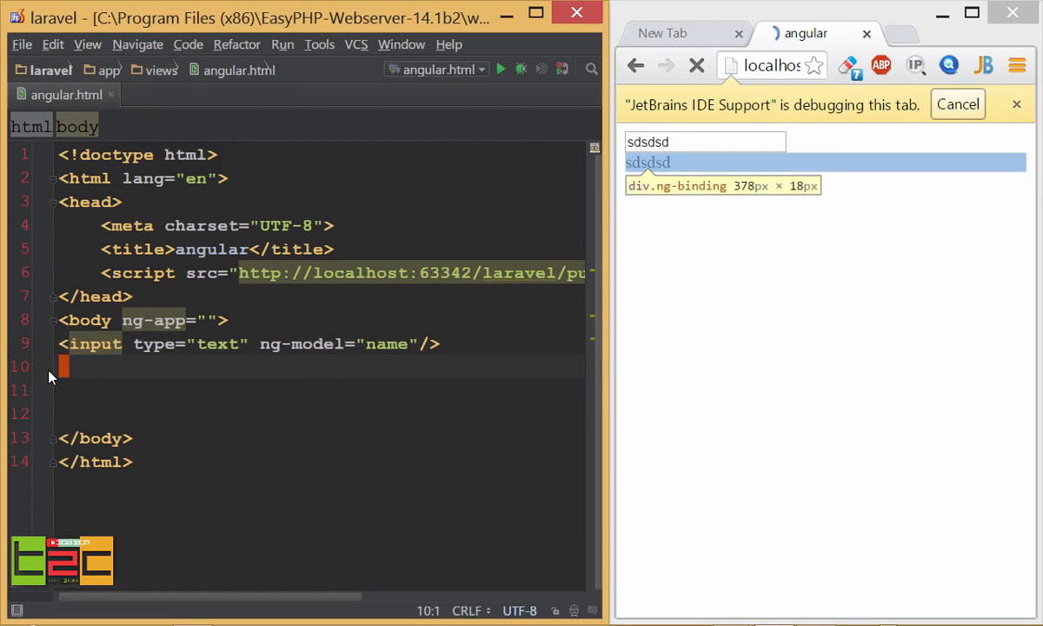
text({{}})
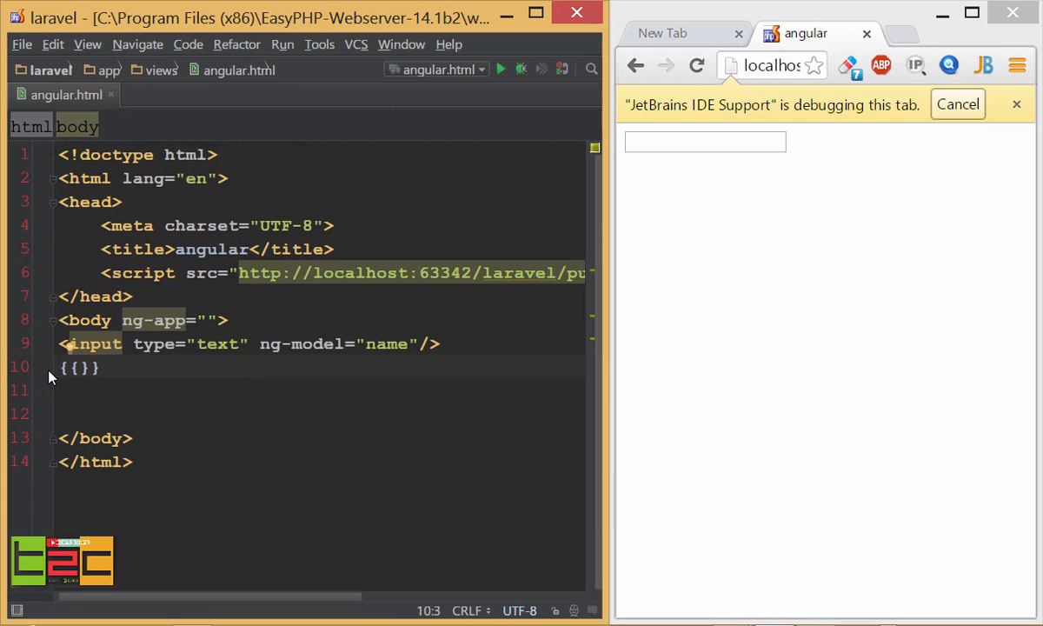
text(name)
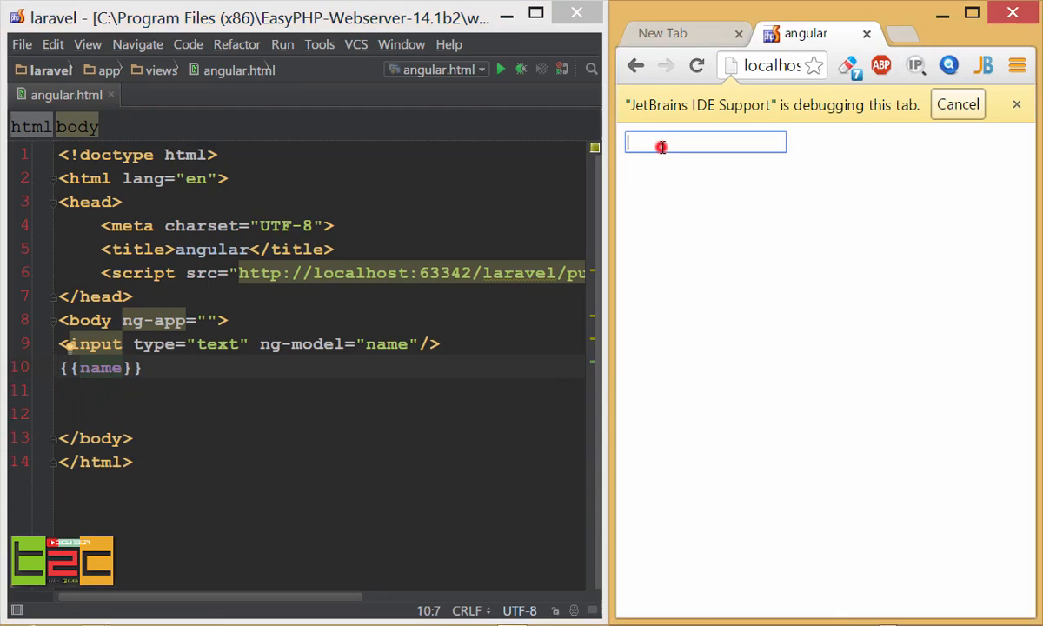
- Test the expression with sdsd in Chrome, then try {{1 + 3}} before reverting to {{name}}
text(sdsd)
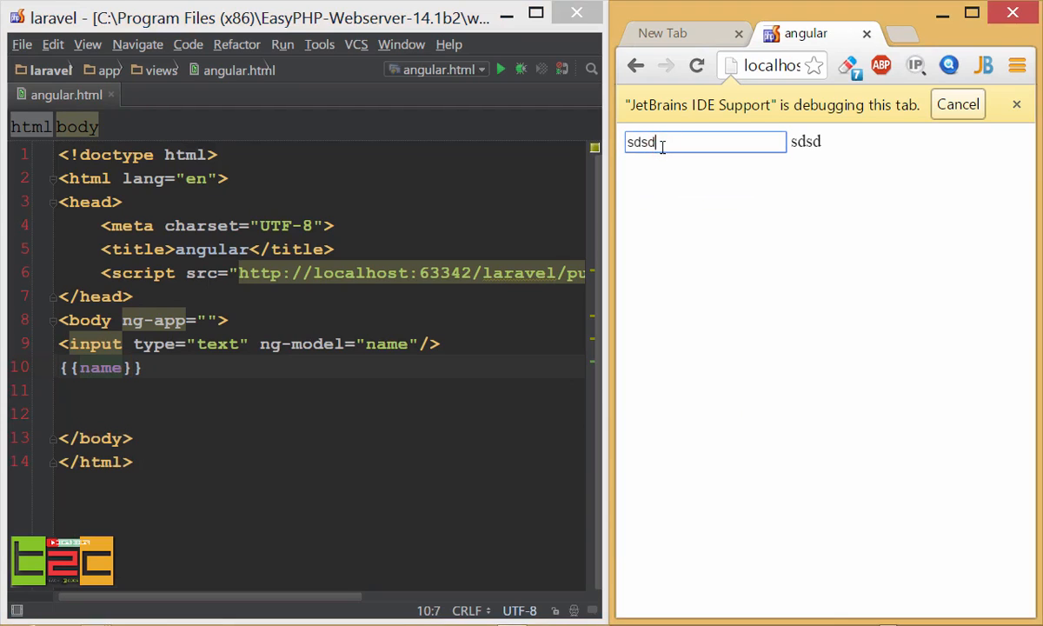
mouse_move(799, 180)
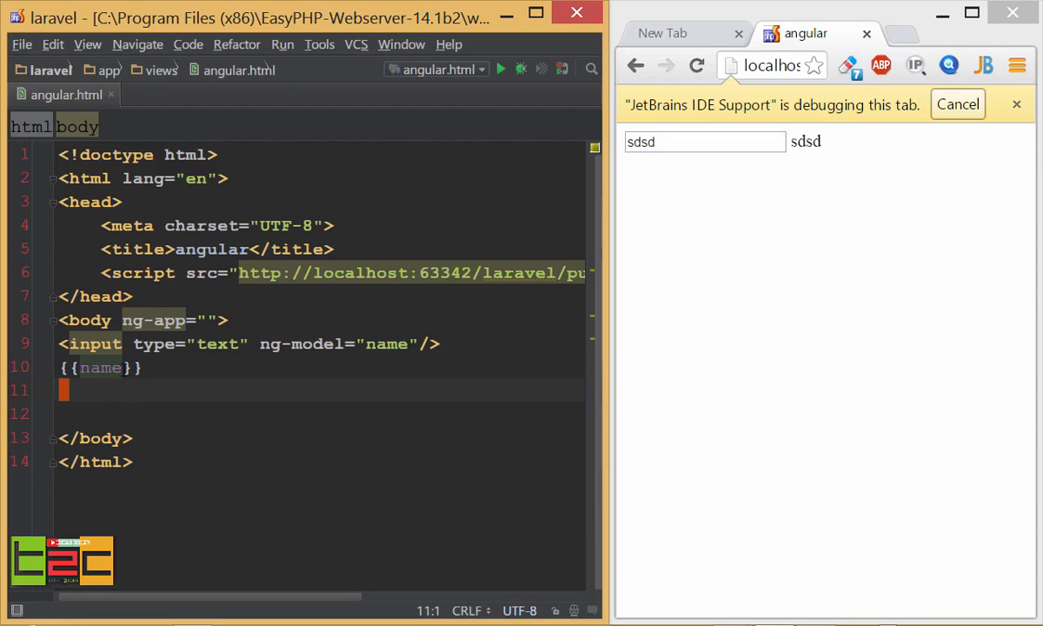
text(1)
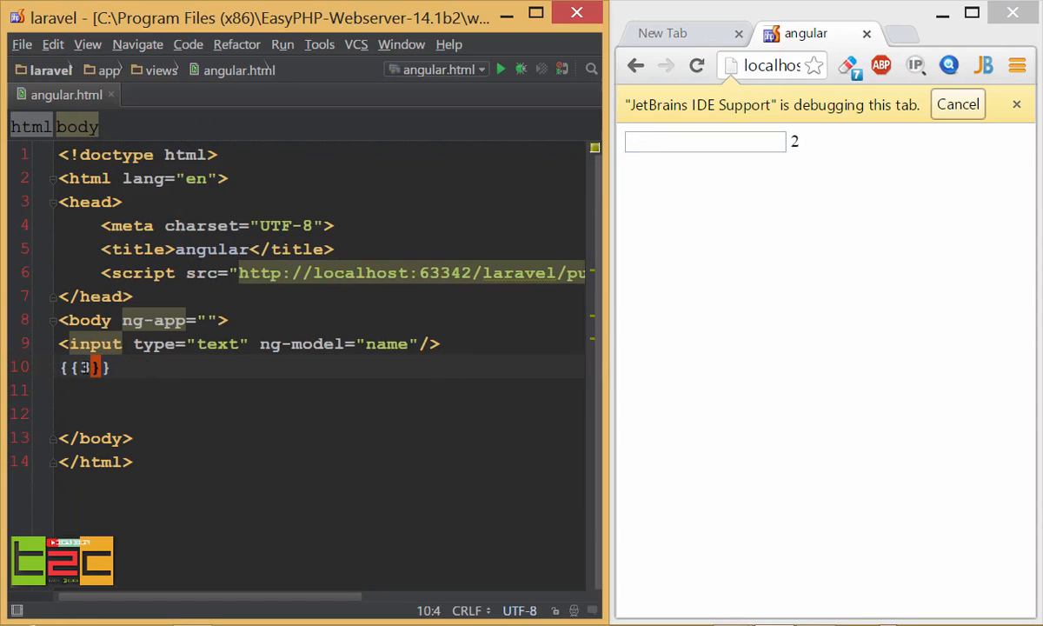
text(+ 3)
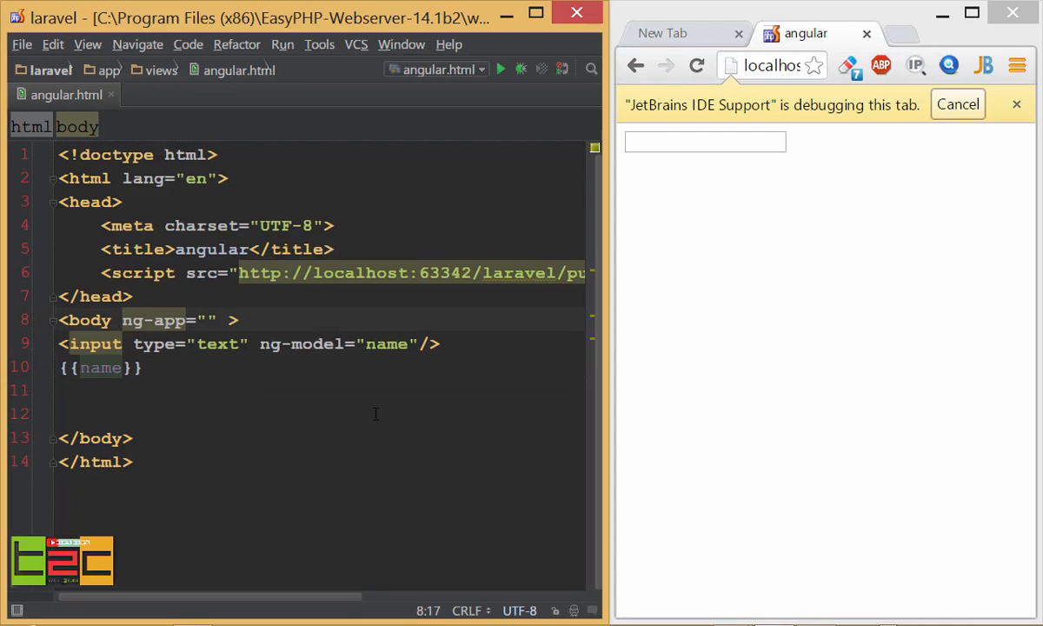
- Add ng-init="id='sooraj'" to the body and change {{name}} to {{id}}
text(ng-init=")
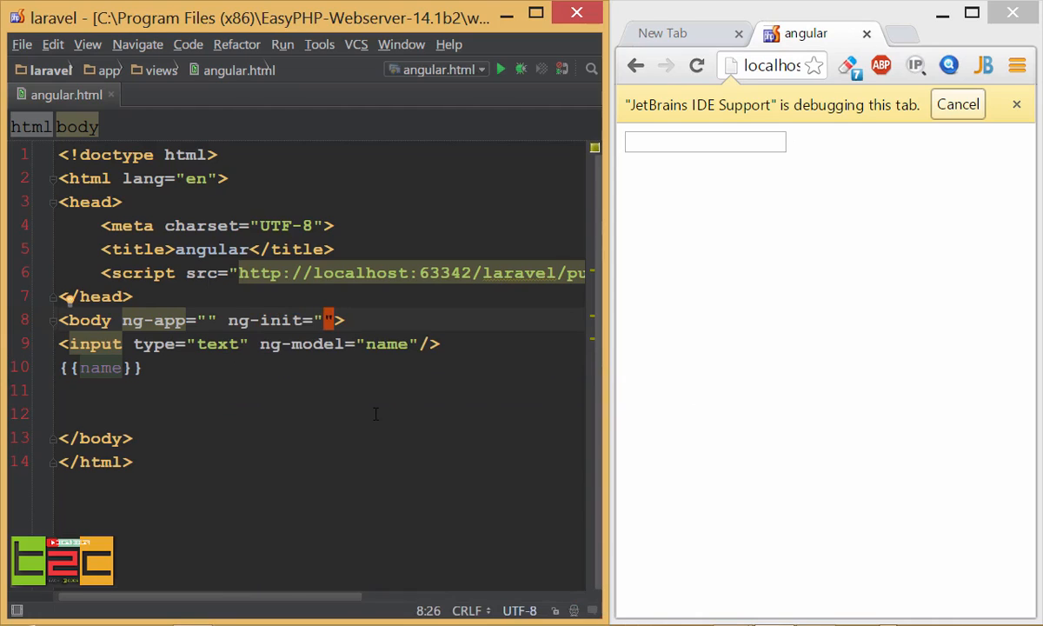
text(id='sooraj)
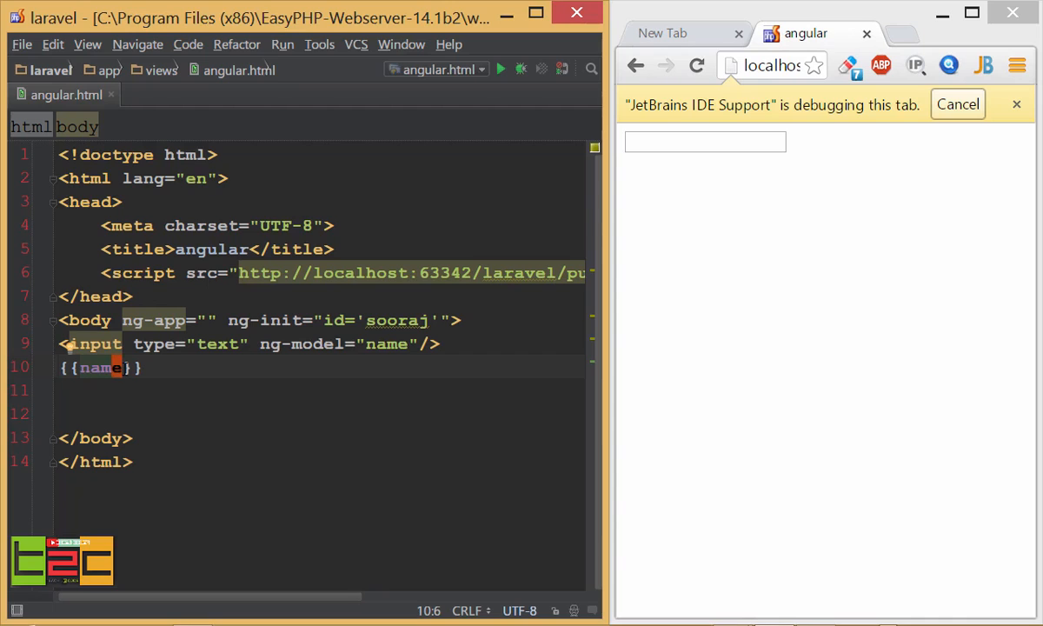
double_click(104, 368)
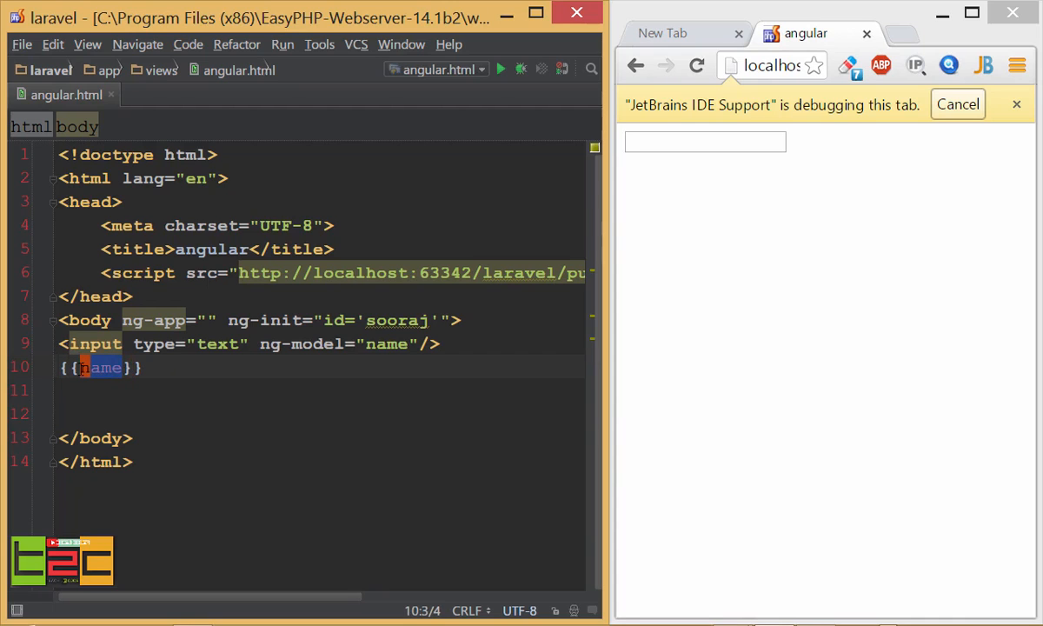
text(id)
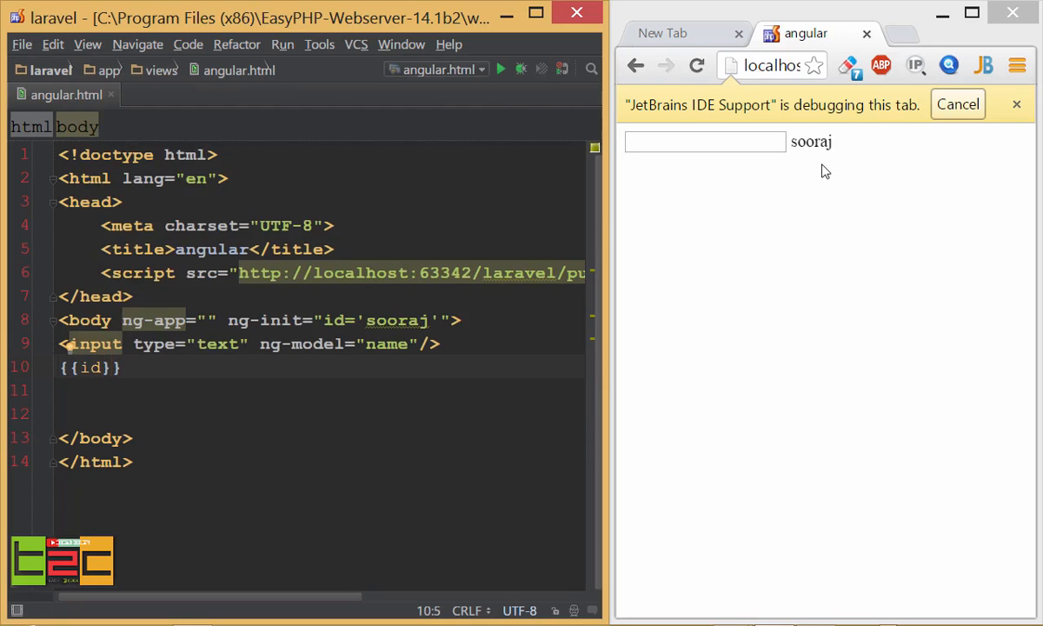
click(100, 366)
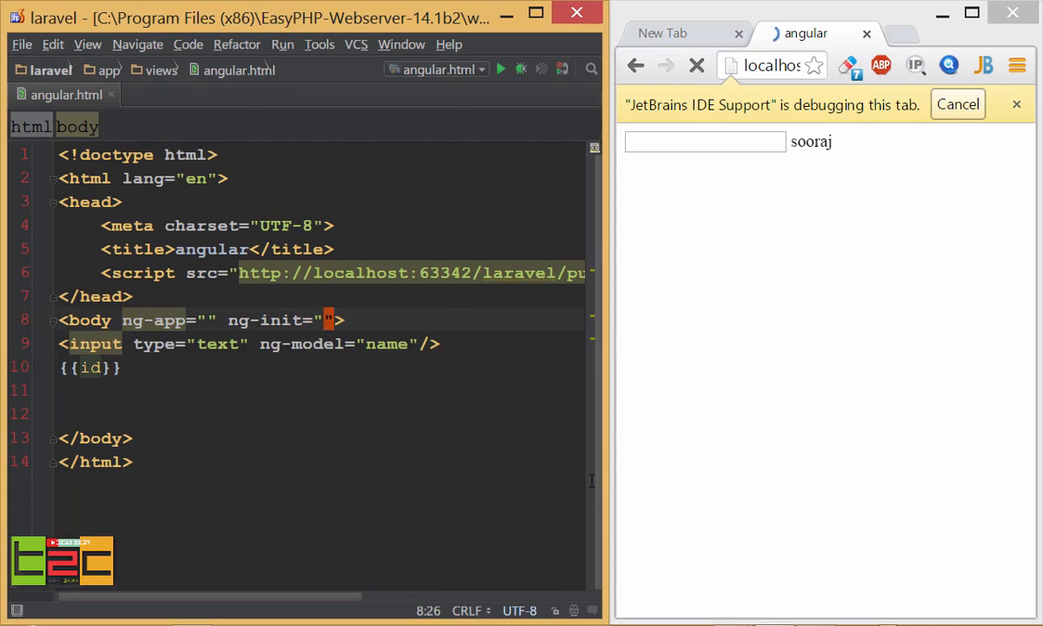
- Set ng-init to id=[1,2,3] and index the expression as {{id[2]}} so Chrome shows 3
text(id=[)
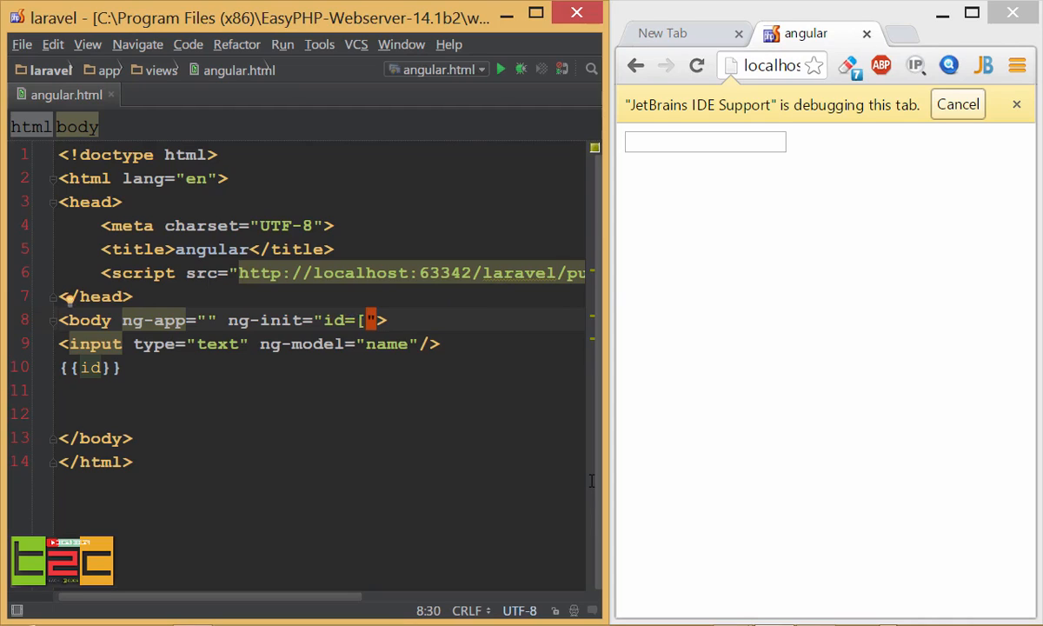
text(1,2,3])
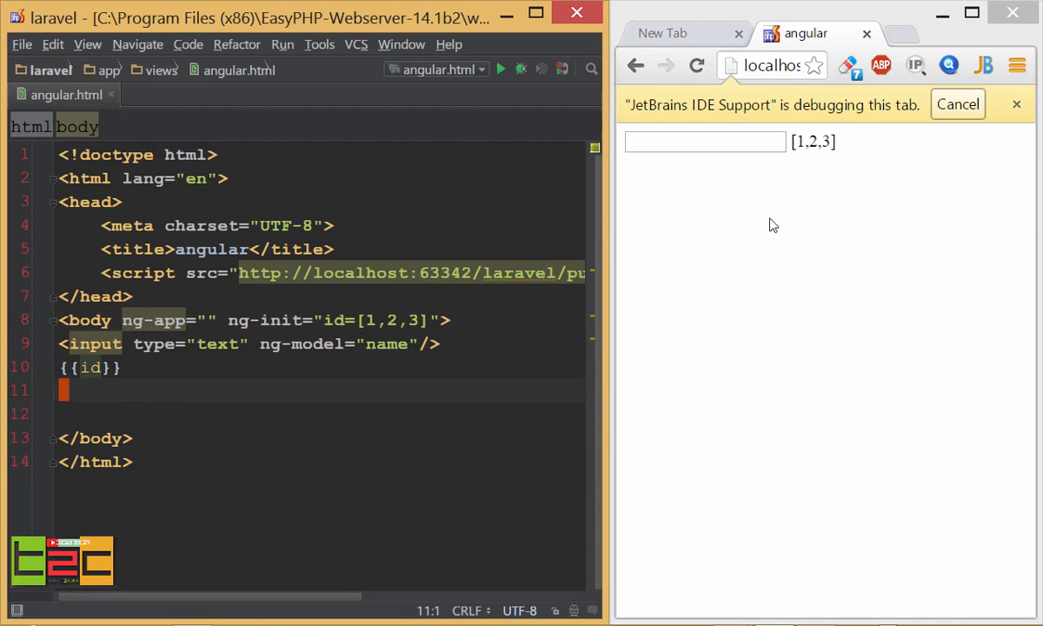
click(104, 367)
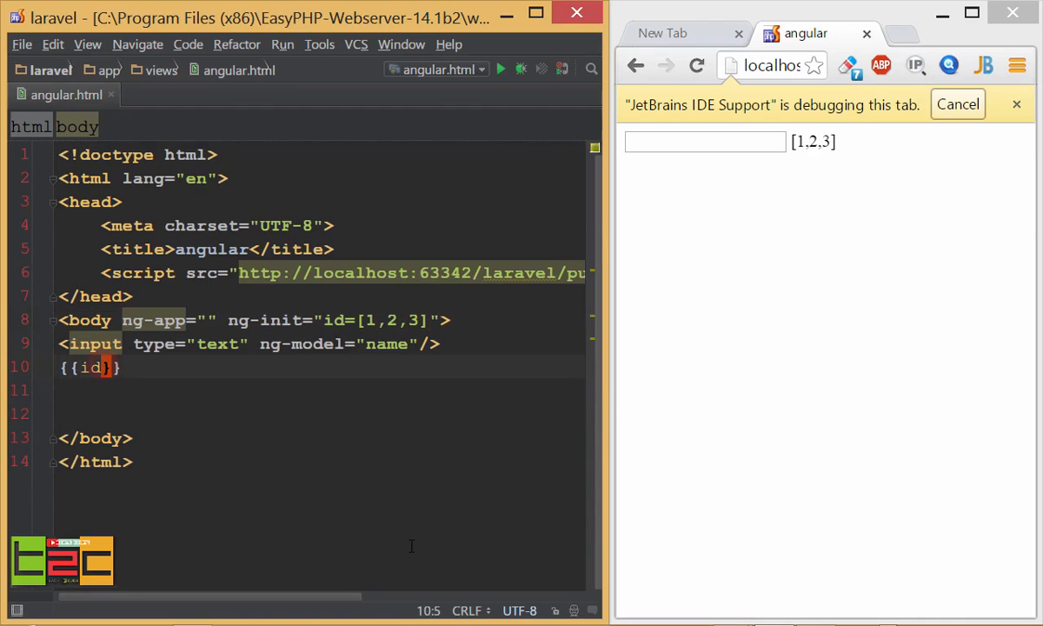
text([])
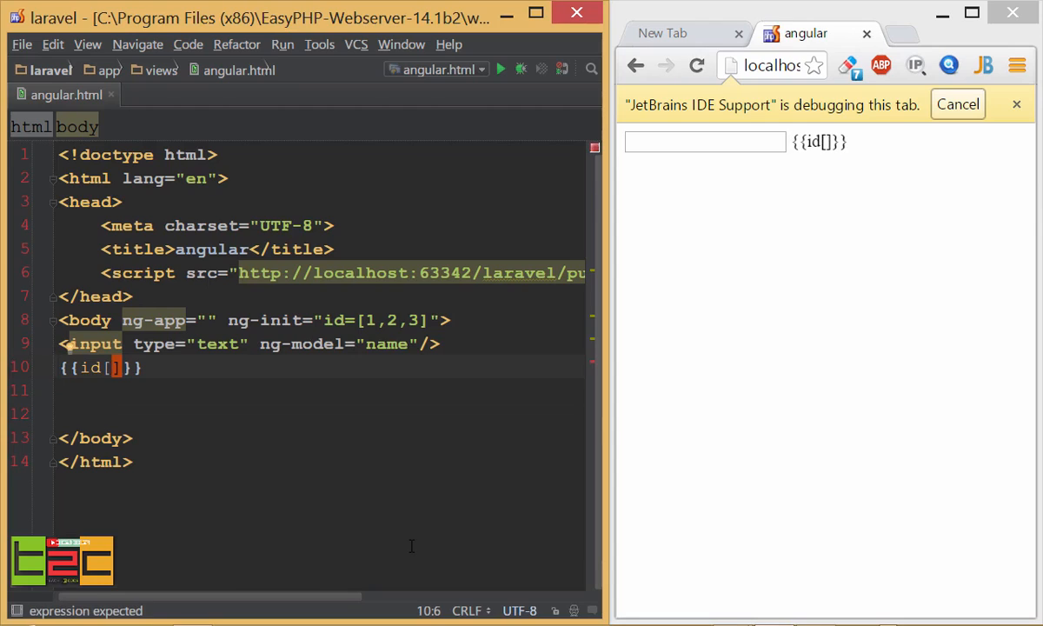
text(3)
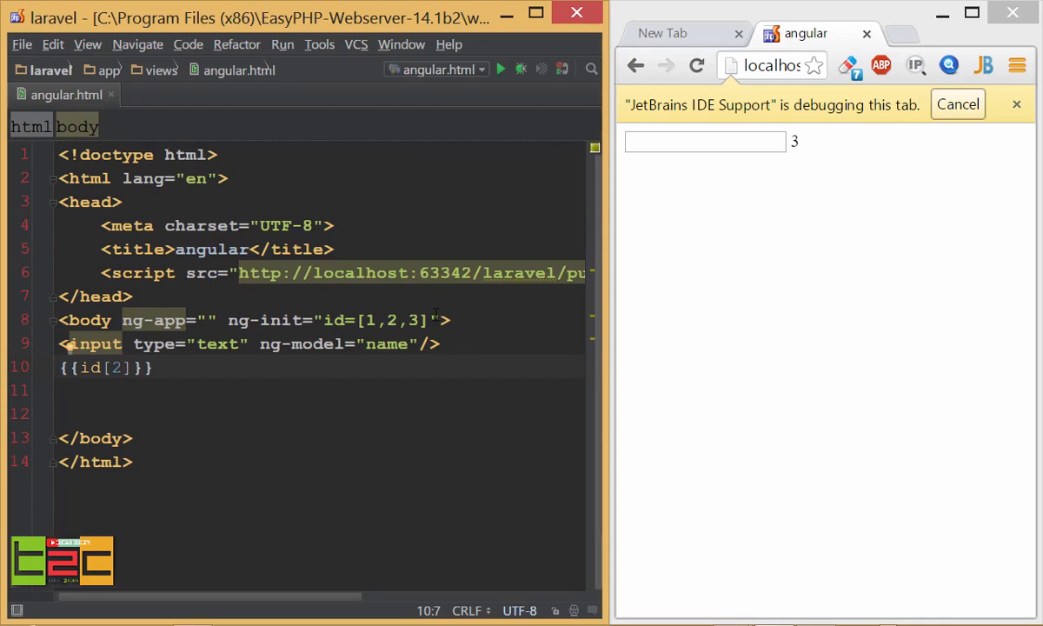
mouse_move(467, 451)
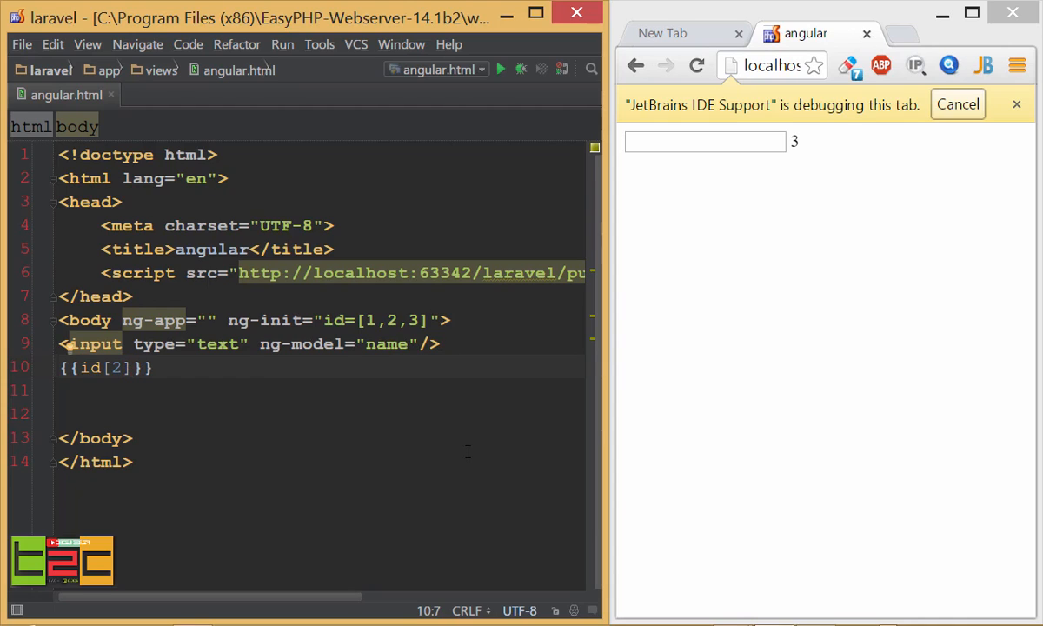